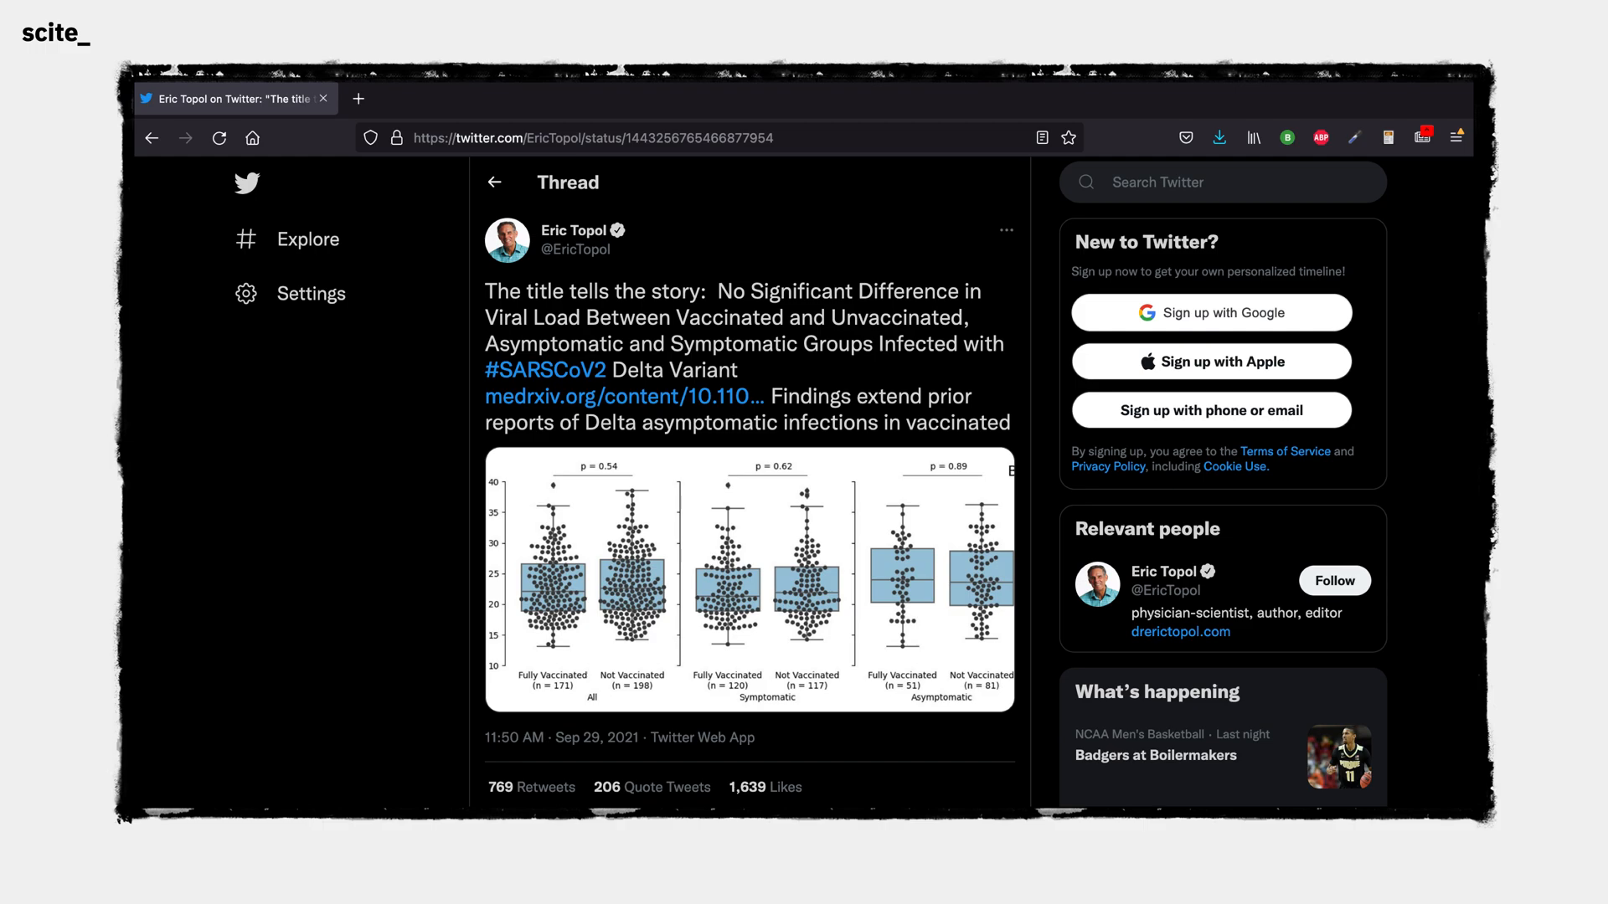
Step: Highlight the tweet's viral-load claim and send it to scite.ai Citation Statement Search via the context menu
left_click_drag(719, 291, 956, 317)
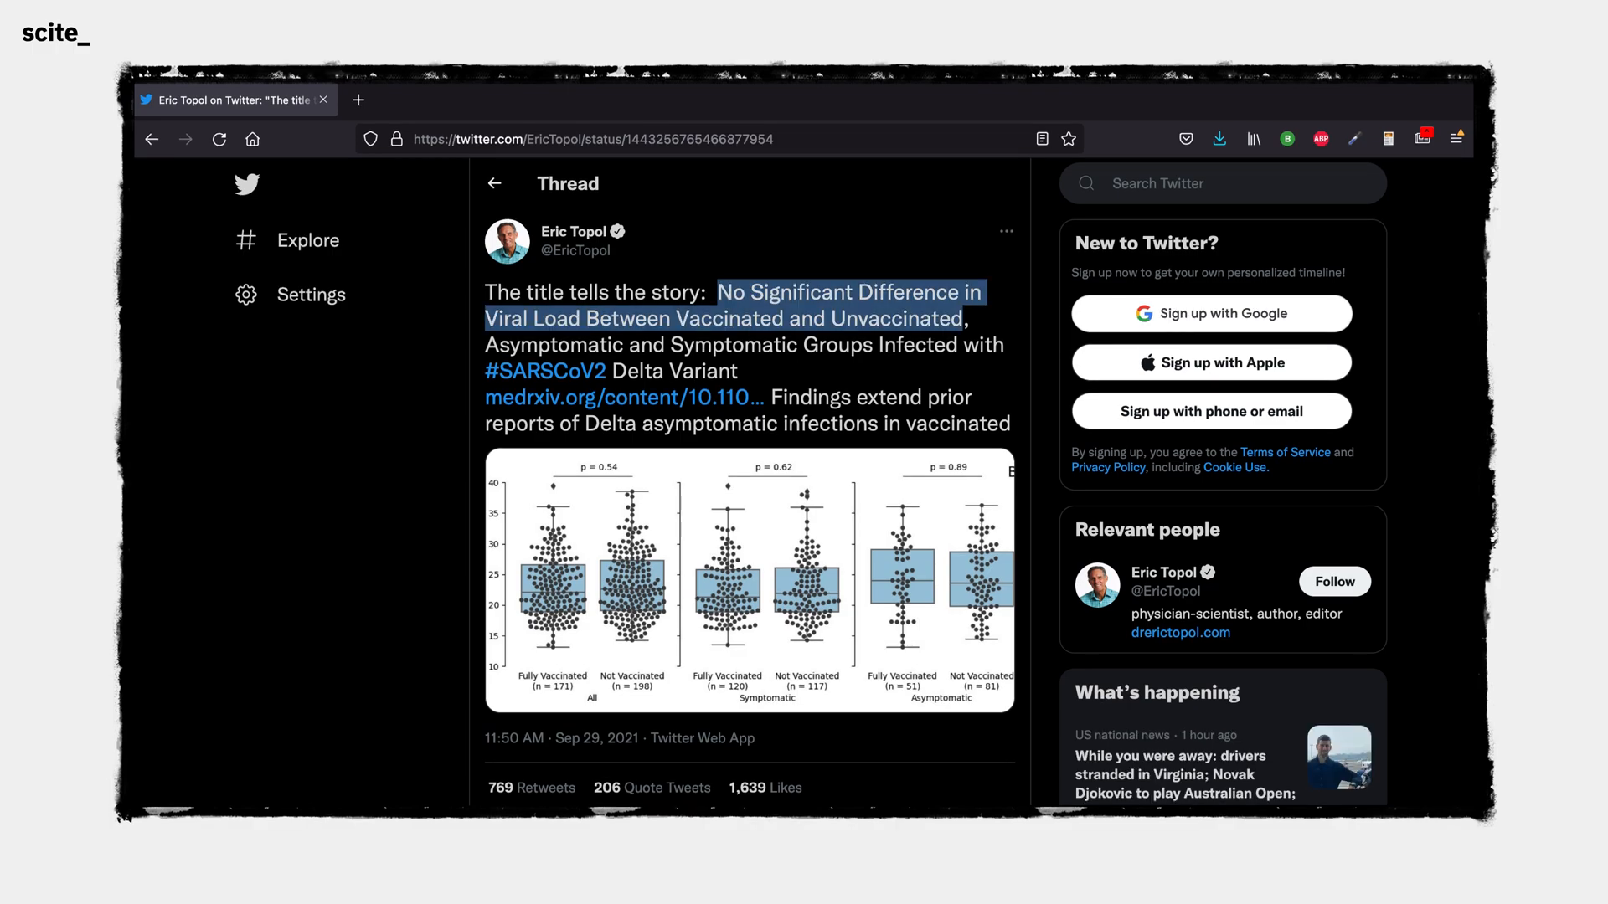
right_click(830, 324)
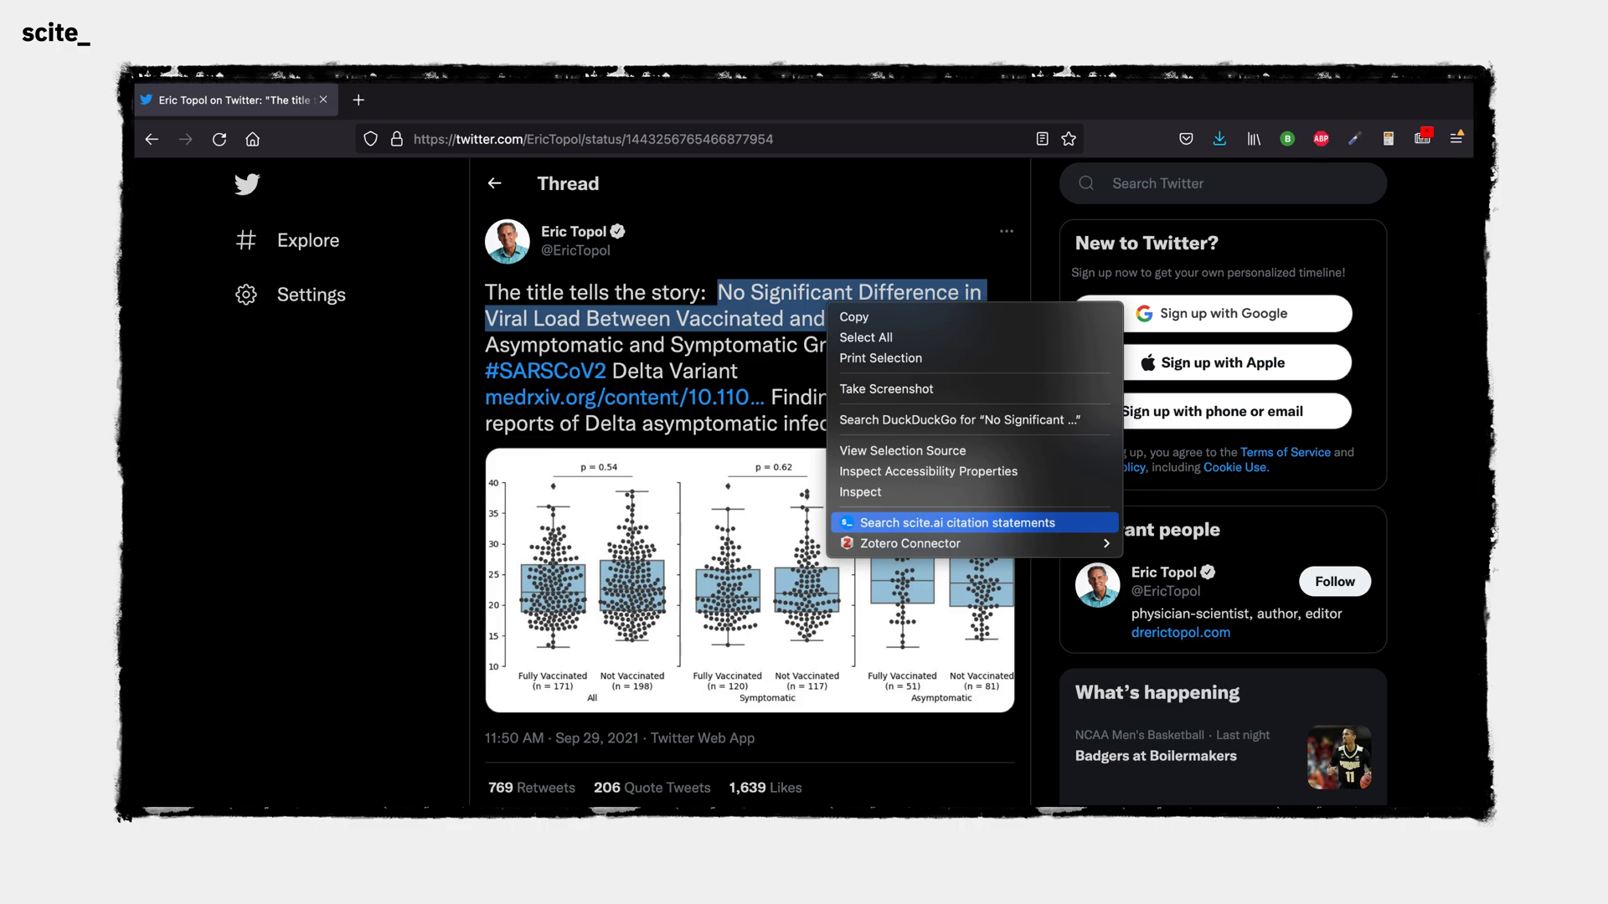
left_click(960, 523)
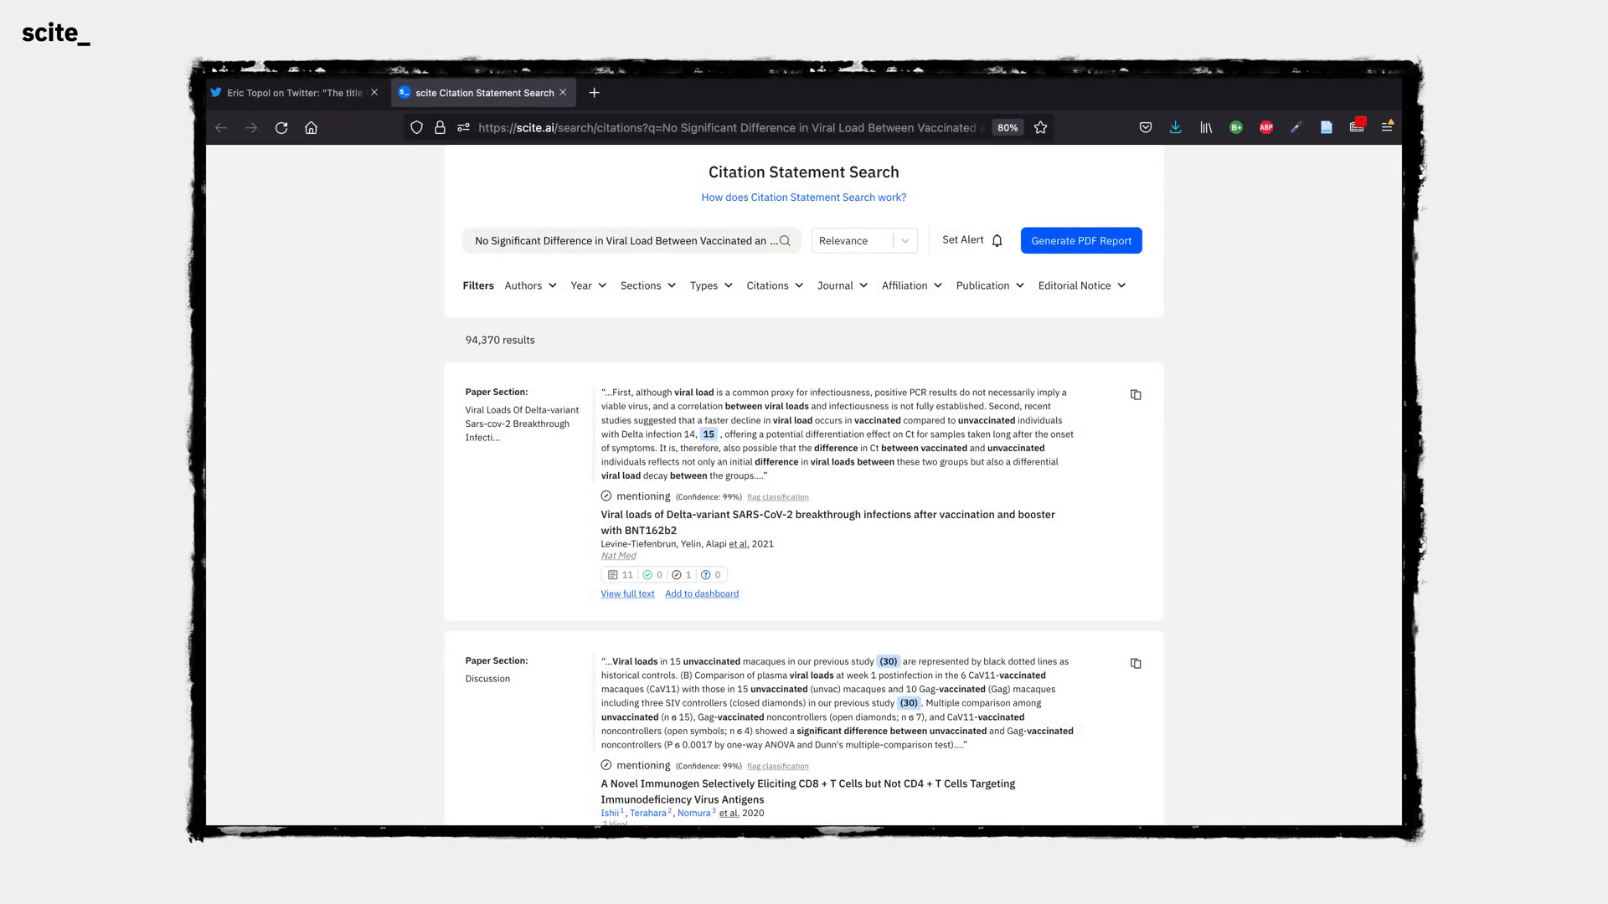